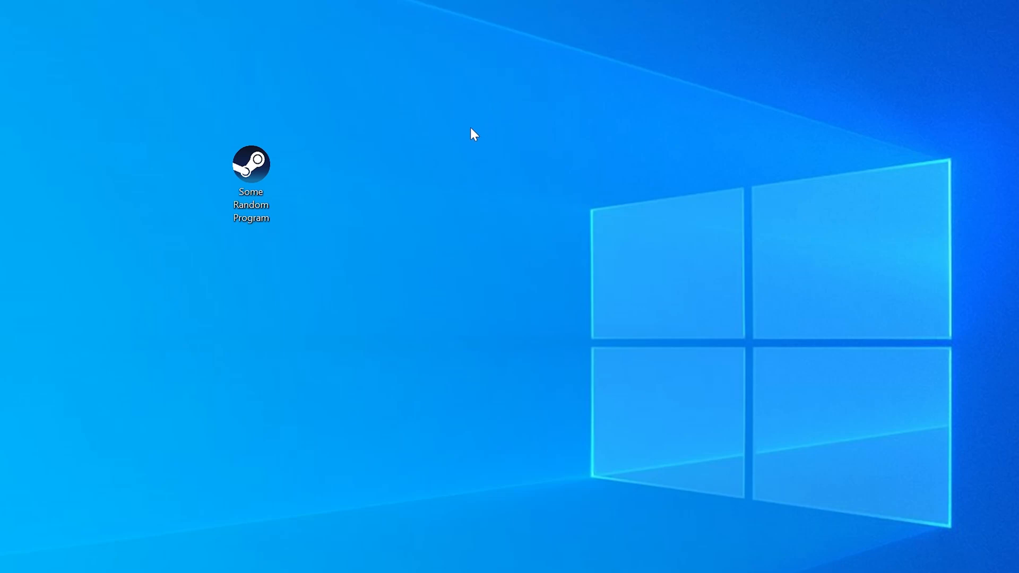
Launch the desktop program and dismiss the System Error saying d3dx9_40.dll is missing.
{"action": "double_click", "coordinate": [251, 164]}
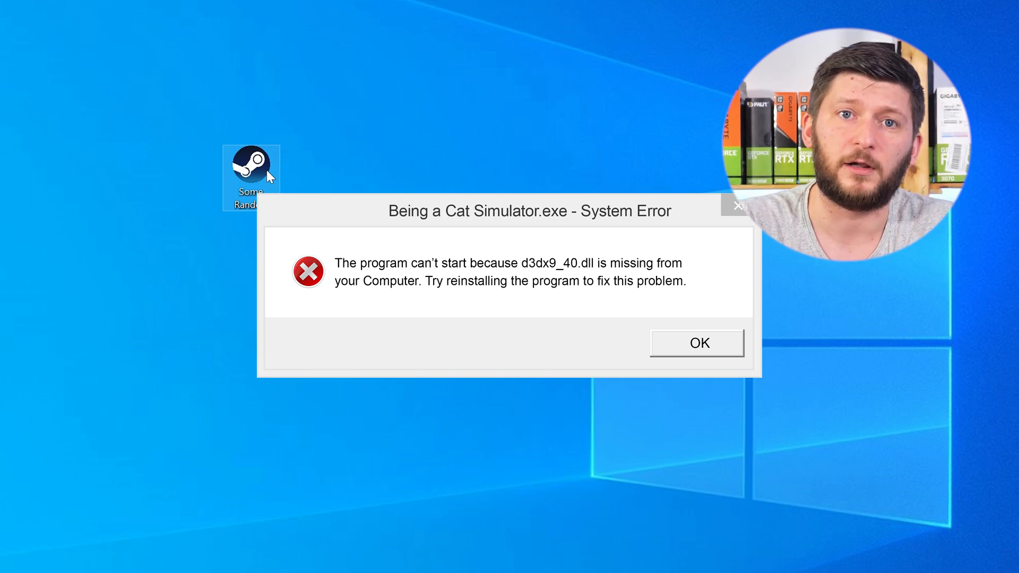
{"action": "left_click", "coordinate": [699, 344]}
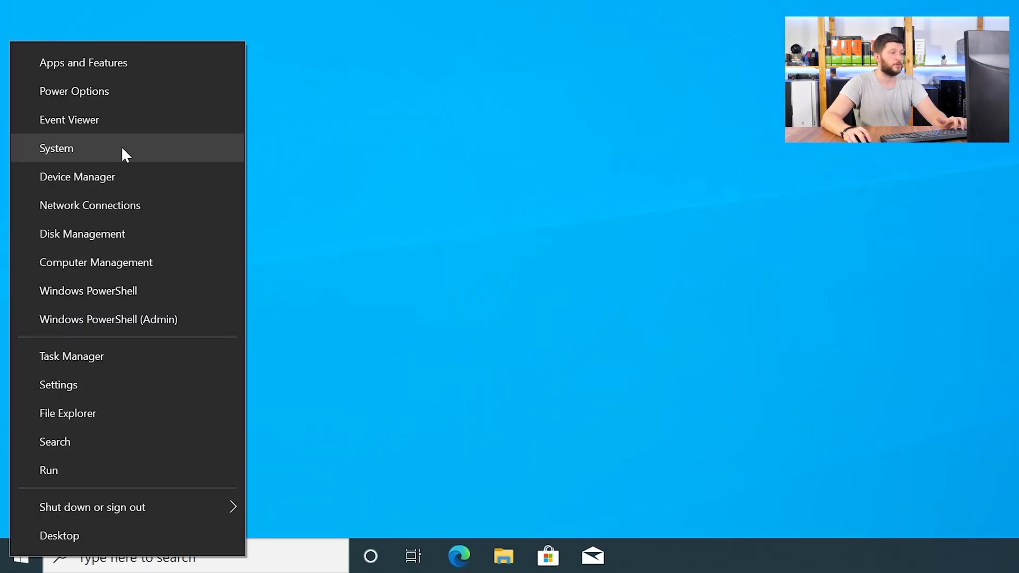
Check the System details to see whether Windows is 32-bit or 64-bit.
{"action": "left_click", "coordinate": [56, 149]}
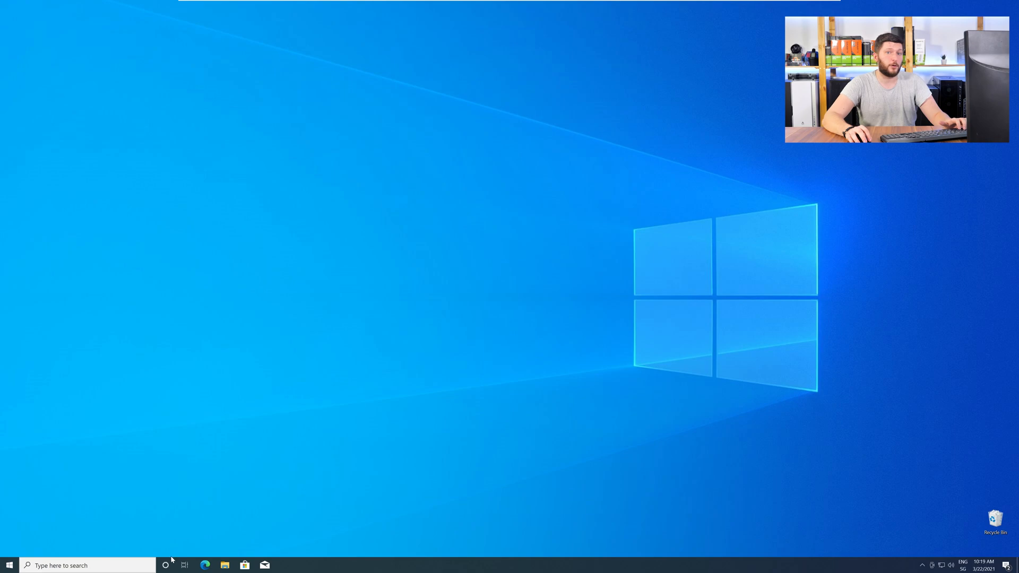
Go to sts-tutorial.com/download/d3dx9_40 in Edge and reach the download links.
{"action": "left_click", "coordinate": [204, 565]}
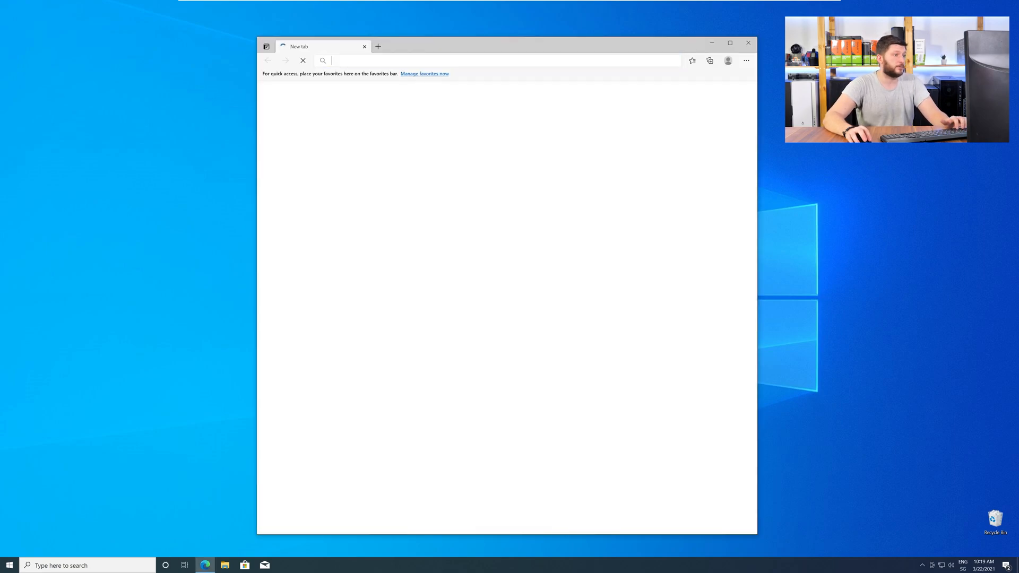
{"action": "type", "text": "https://www.sts-tutorial.com/download/d3dx9_40"}
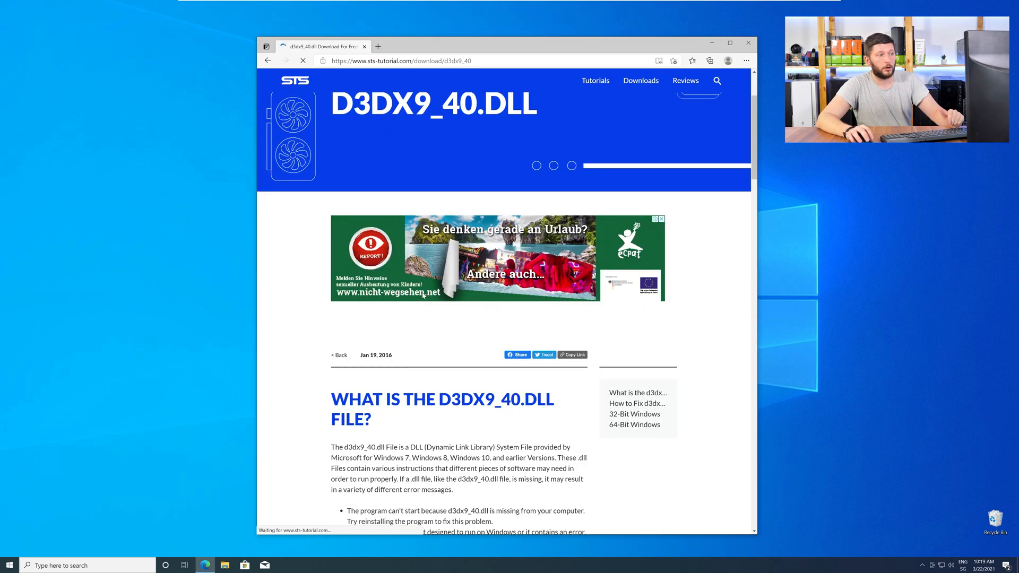
{"action": "scroll", "scroll_direction": "down", "scroll_amount": 3}
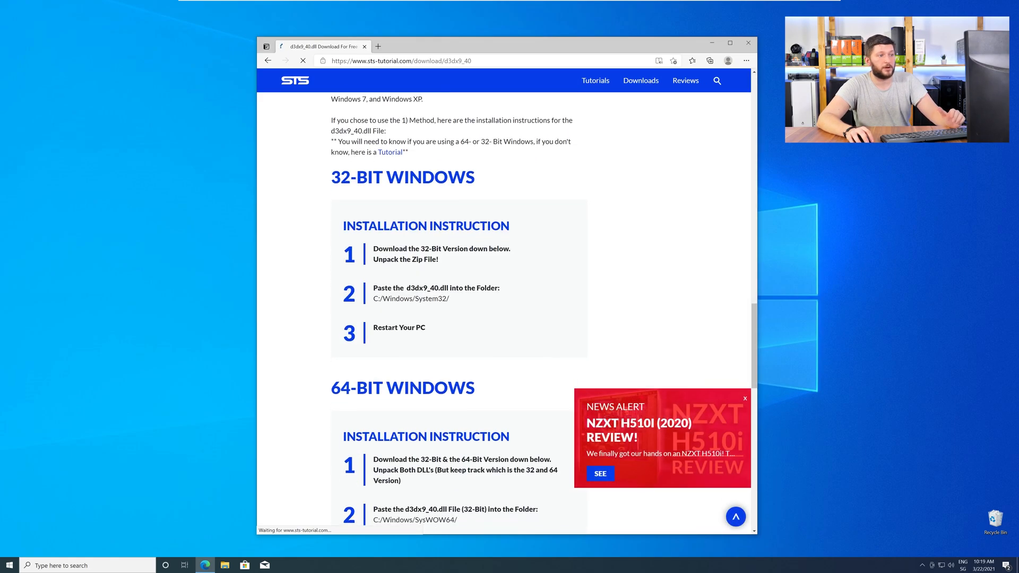
{"action": "scroll", "scroll_direction": "down", "scroll_amount": 3}
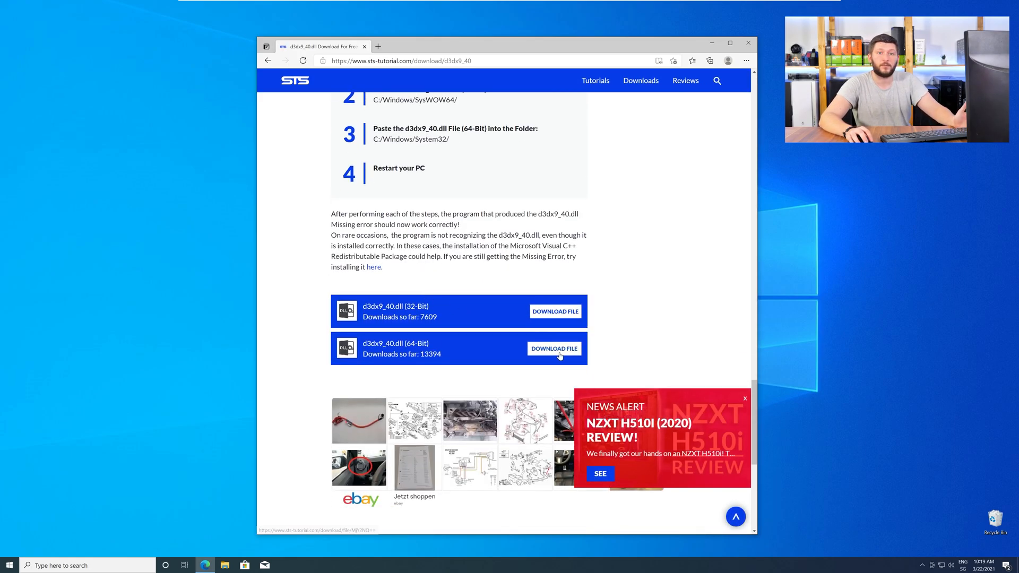
Download both the 64-bit and 32-bit d3dx9_40.dll files.
{"action": "left_click", "coordinate": [554, 348]}
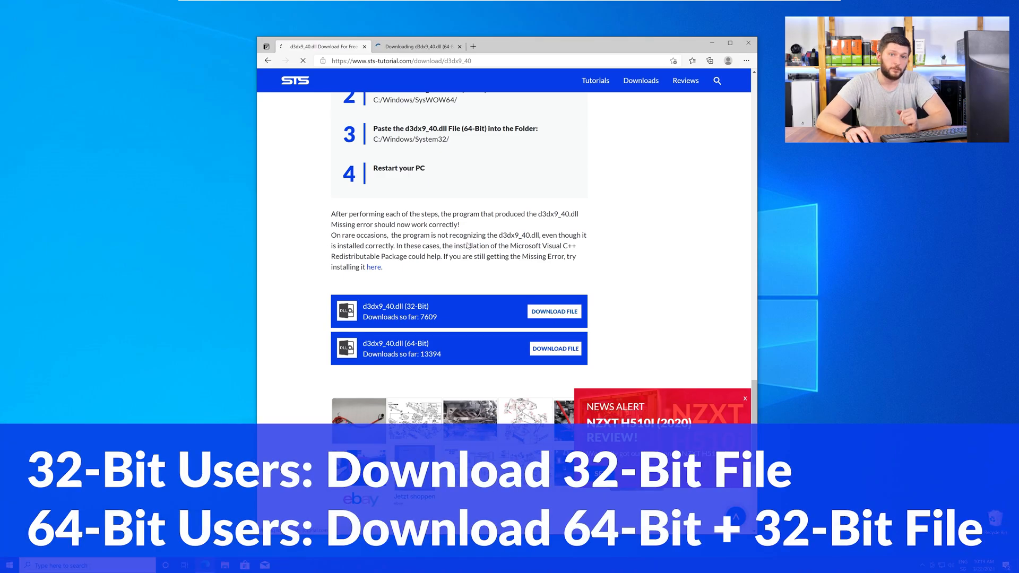
{"action": "left_click", "coordinate": [554, 311]}
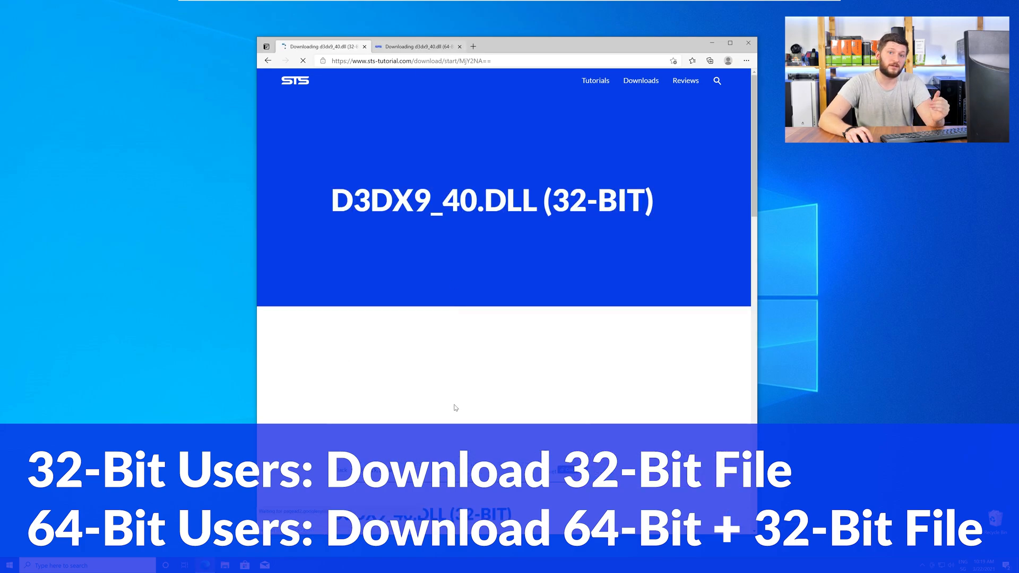
{"action": "left_click", "coordinate": [424, 46]}
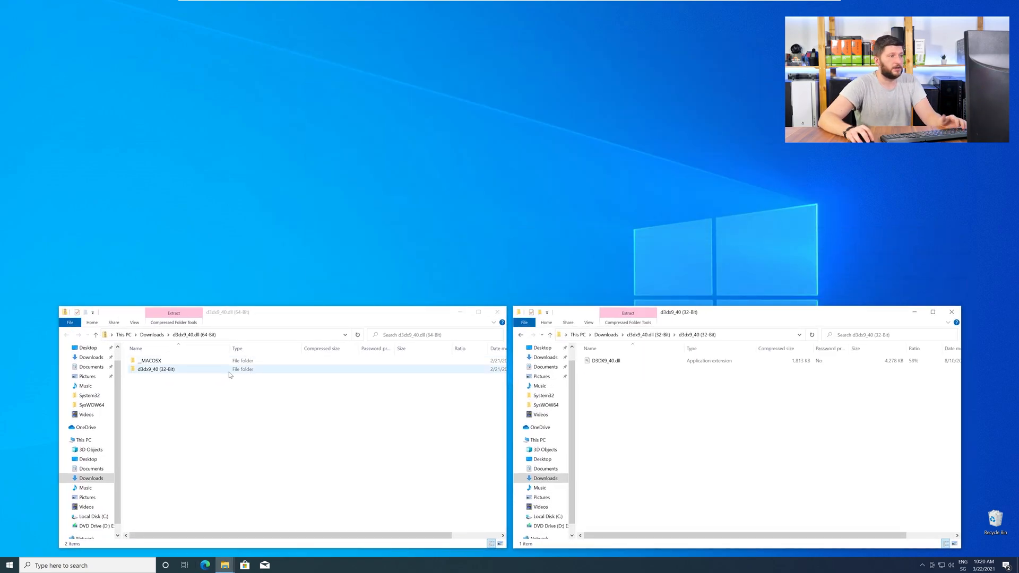
Browse from the extracted DLL folder to C:\Windows\System32 as the destination.
{"action": "double_click", "coordinate": [155, 369]}
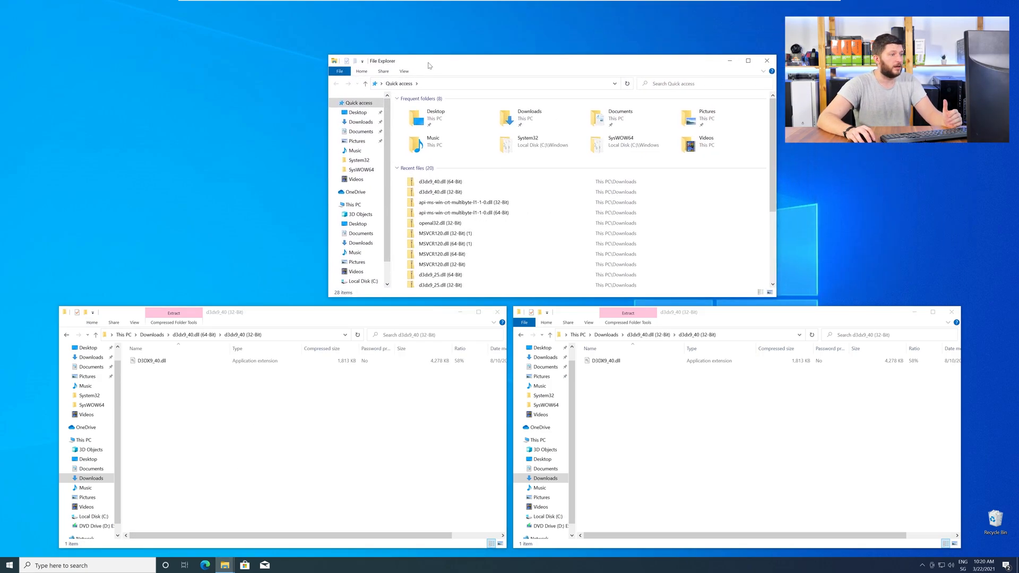
{"action": "left_click", "coordinate": [353, 205]}
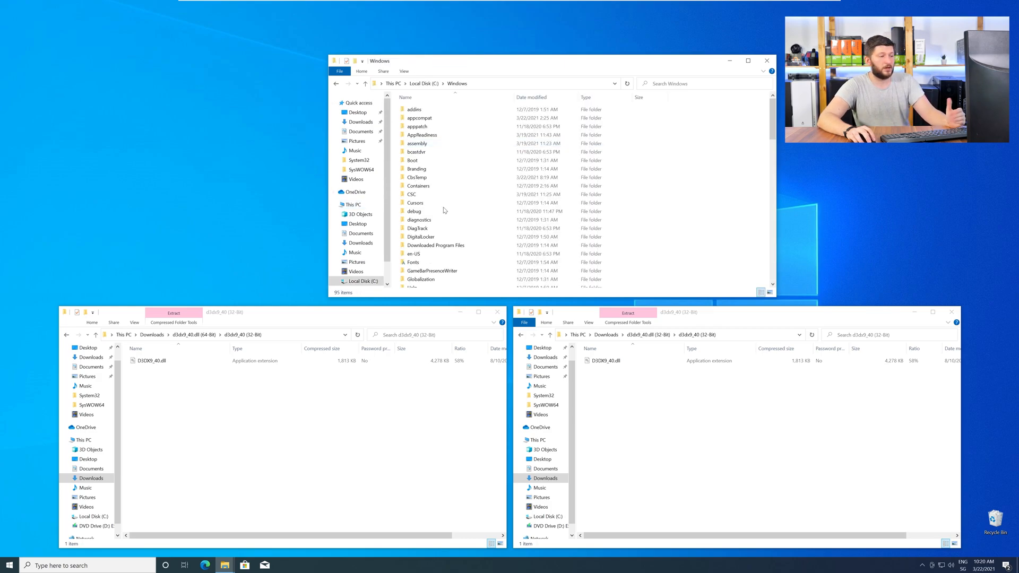
{"action": "scroll", "scroll_direction": "down", "scroll_amount": 3}
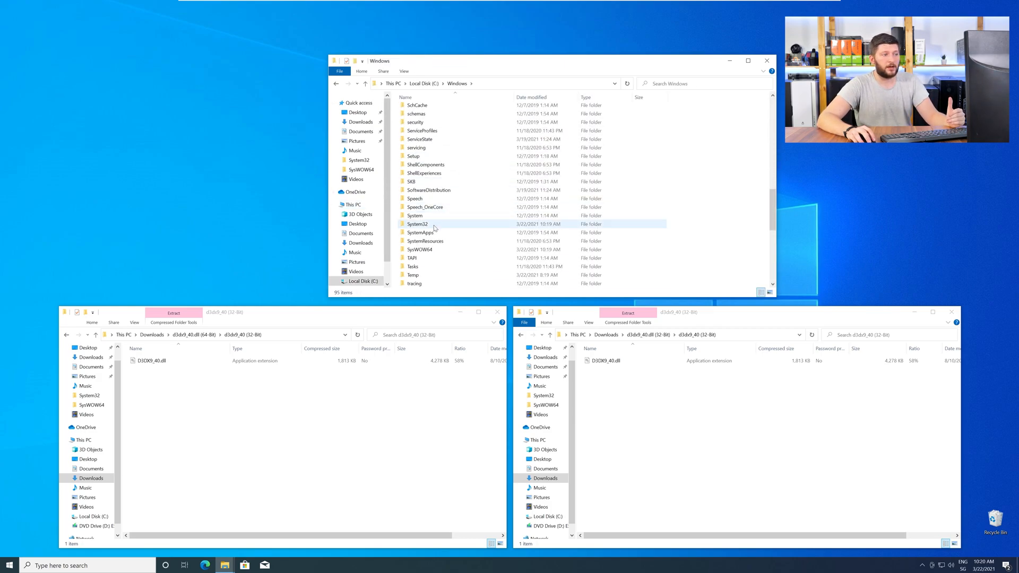
{"action": "left_click", "coordinate": [417, 224]}
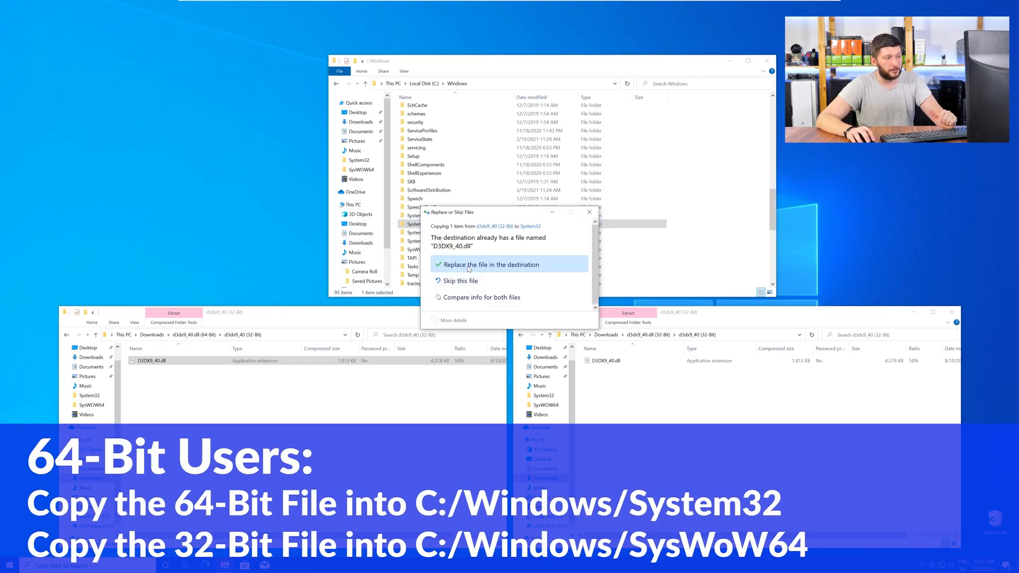
Replace d3dx9_40.dll in System32 with the 64-bit file and copy the 32-bit one into SysWOW64.
{"action": "left_click", "coordinate": [491, 264]}
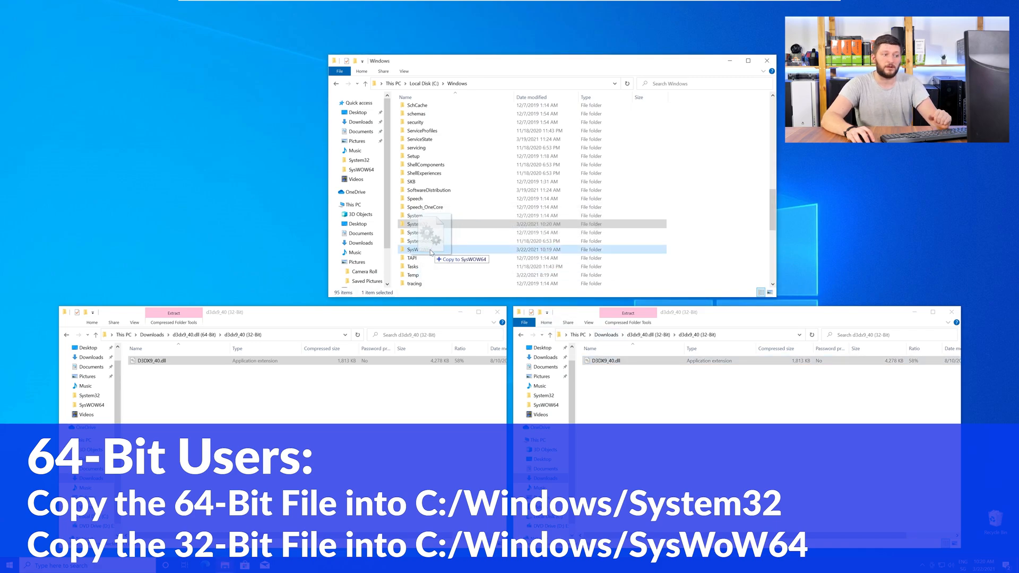
{"action": "left_click_drag", "start_coordinate": [403, 250], "coordinate": [455, 249]}
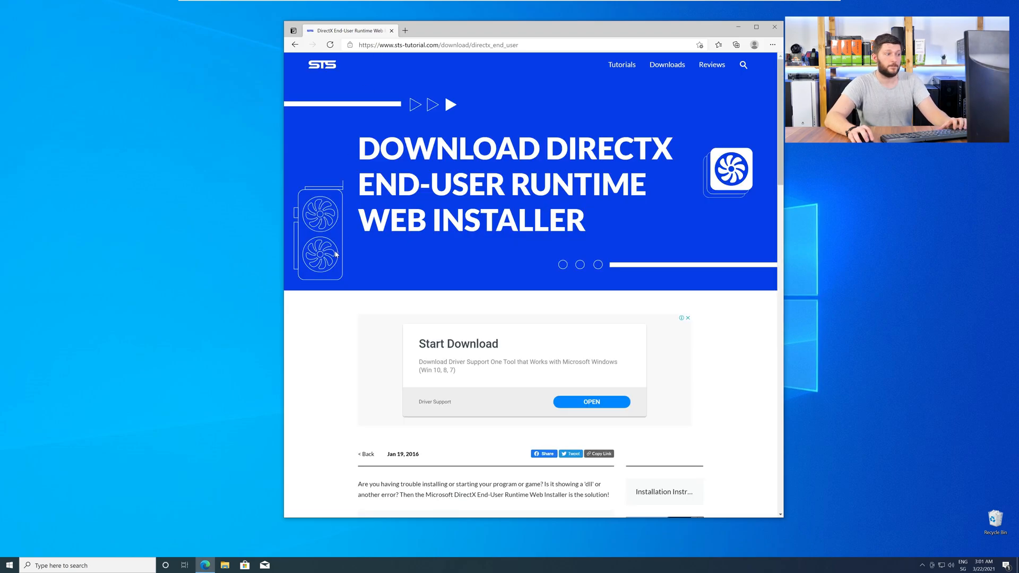
Download dxwebsetup.exe from STS Tutorial and run the DirectX installer.
{"action": "scroll", "scroll_direction": "down", "scroll_amount": 3}
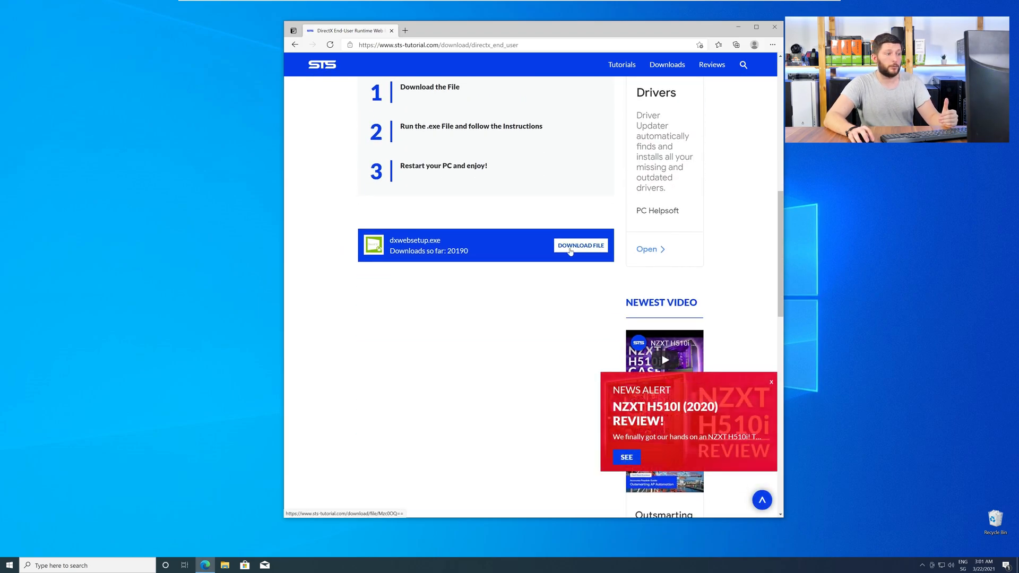
{"action": "left_click", "coordinate": [581, 245]}
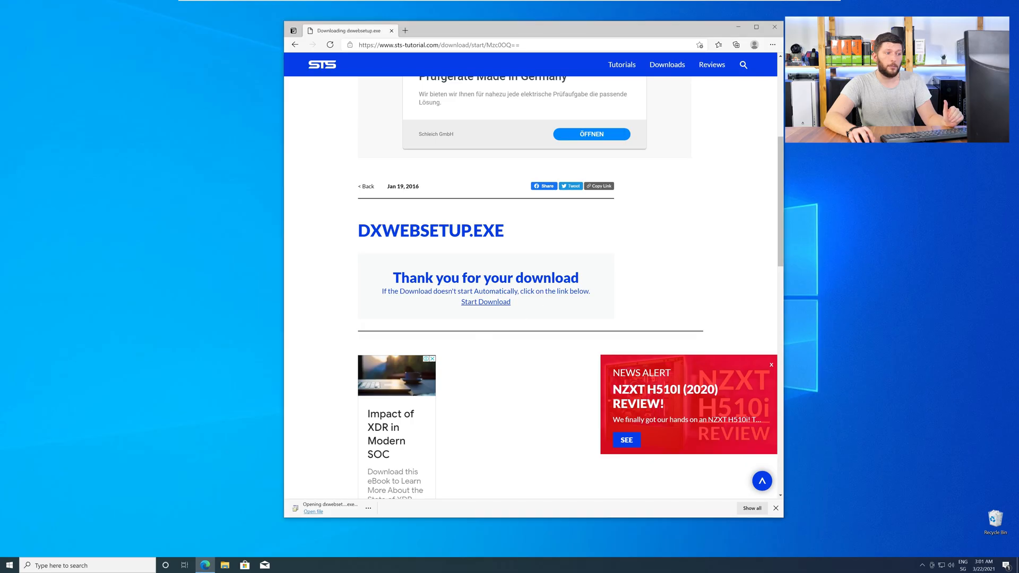
{"action": "left_click", "coordinate": [312, 511]}
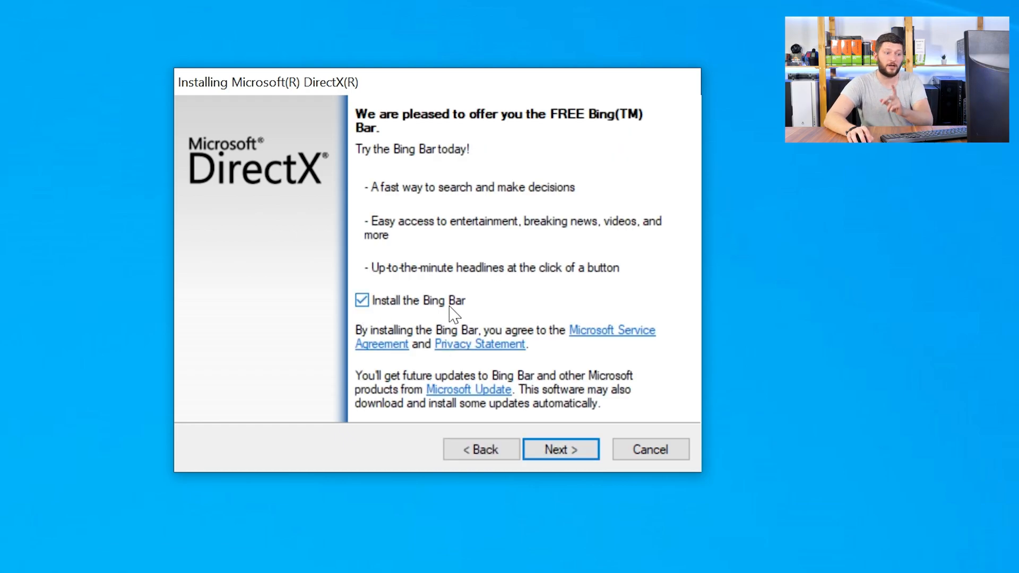
Decline the Bing Bar, finish the DirectX End-User Runtime installation and close setup.
{"action": "left_click", "coordinate": [560, 450]}
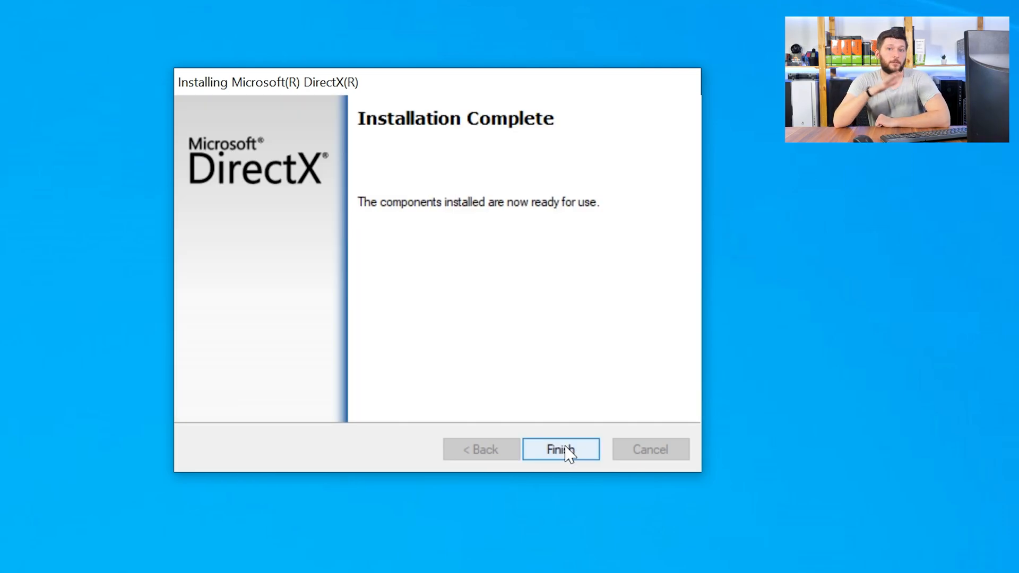
{"action": "left_click", "coordinate": [560, 449]}
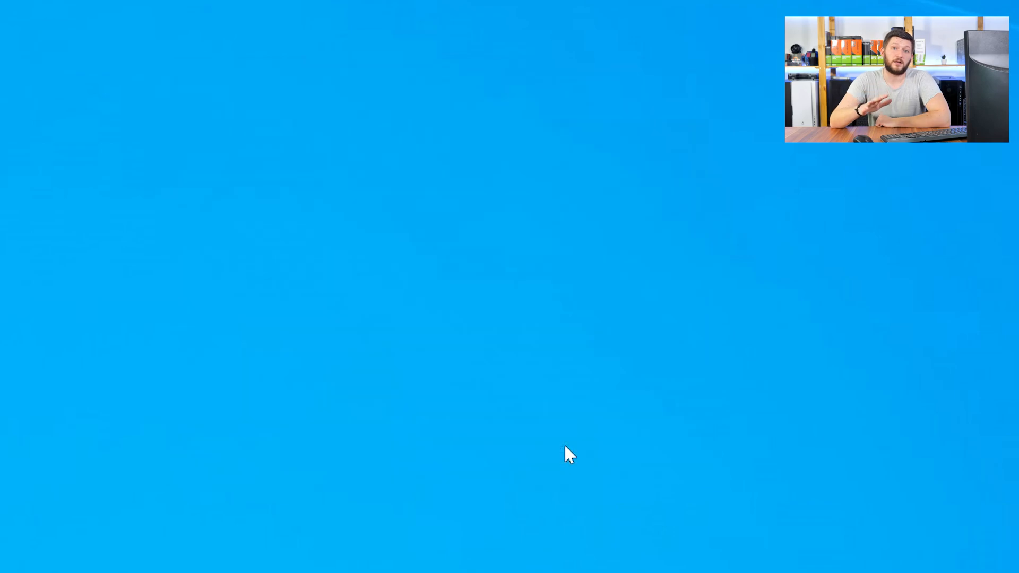